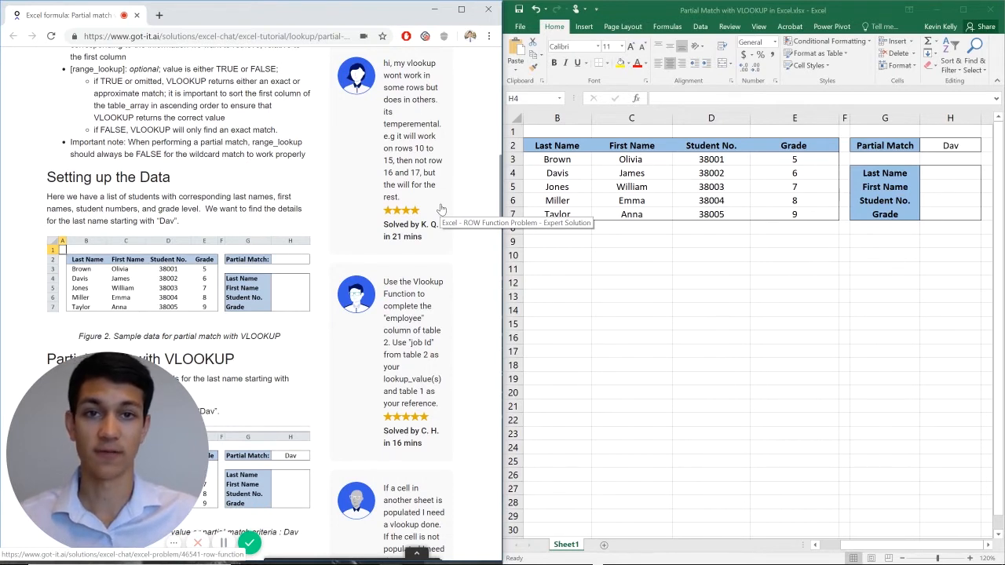
mouse_move(415, 129)
type("=")
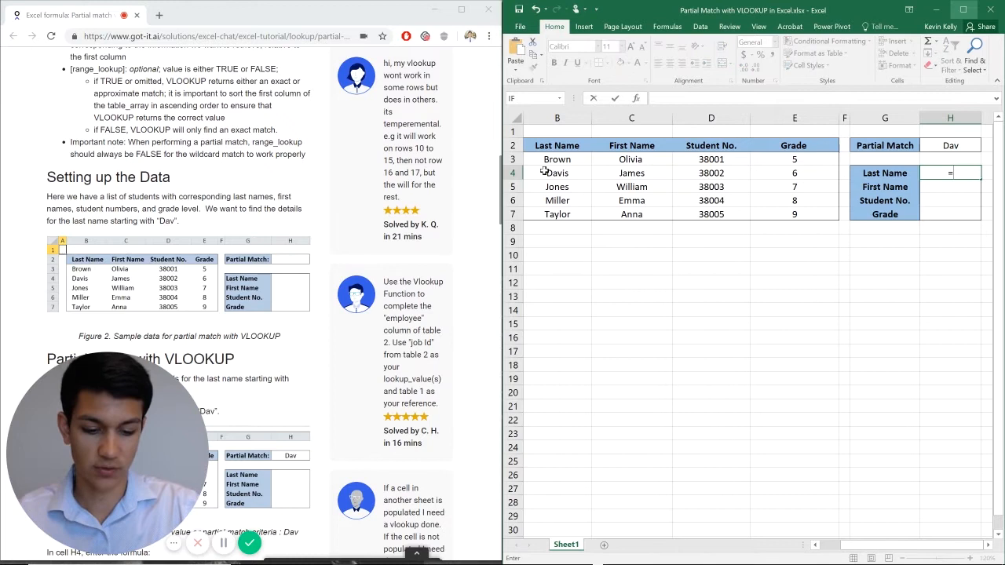
- Complete =VLOOKUP($H$2&"*",B:E,1,FALSE) in H4 so it returns 'Davis'
type("VLOOKUP(")
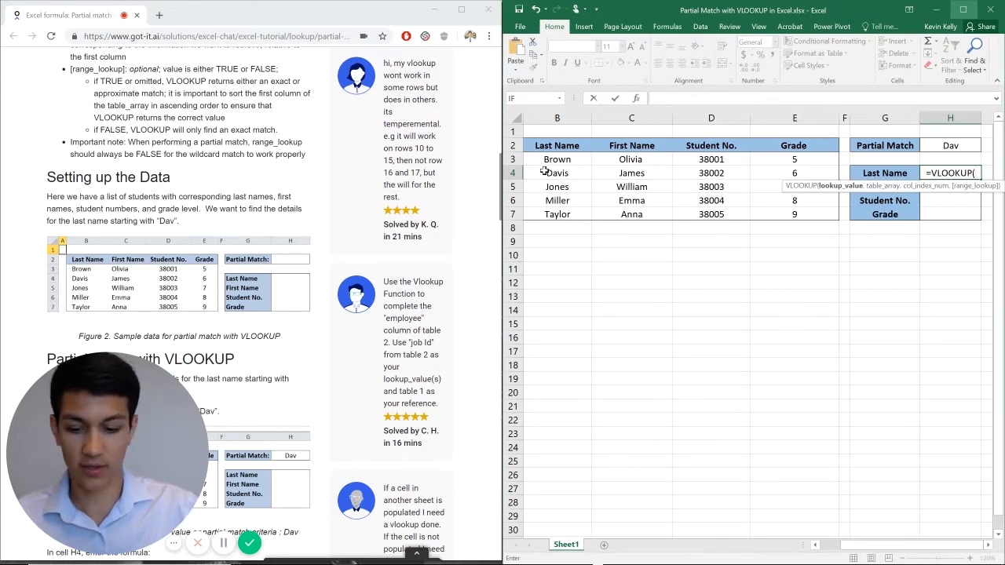
left_click(950, 144)
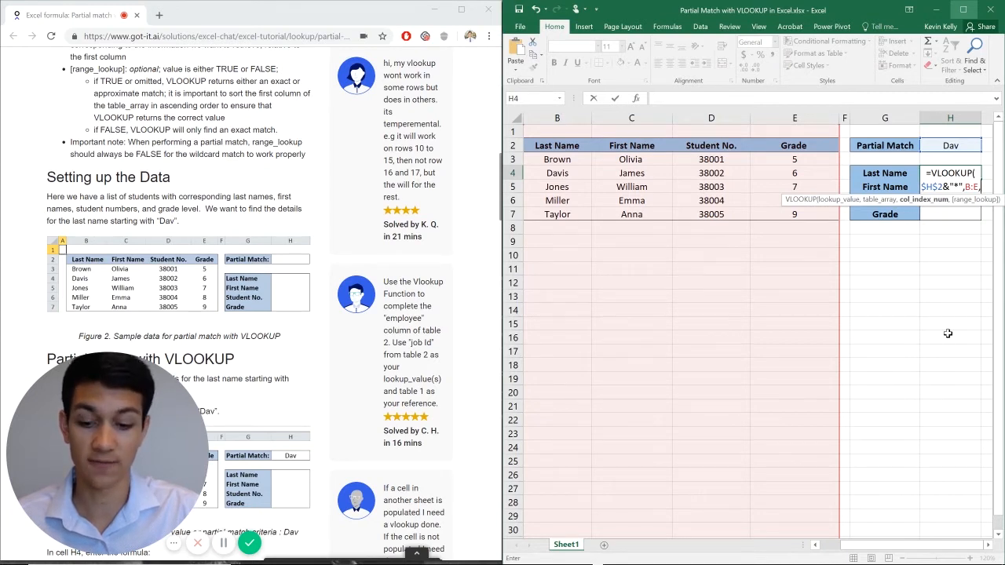
type("1,")
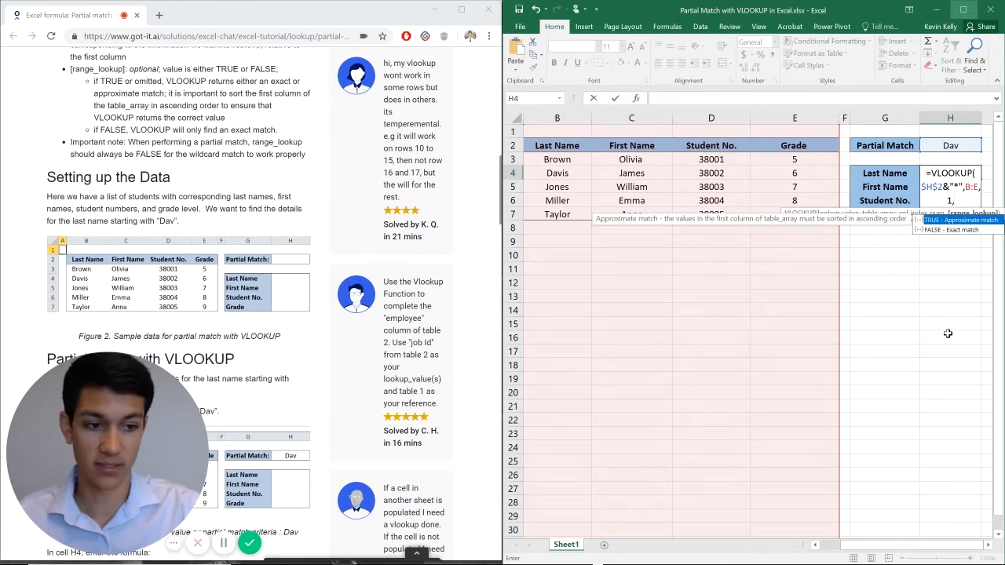
type("FALSE")
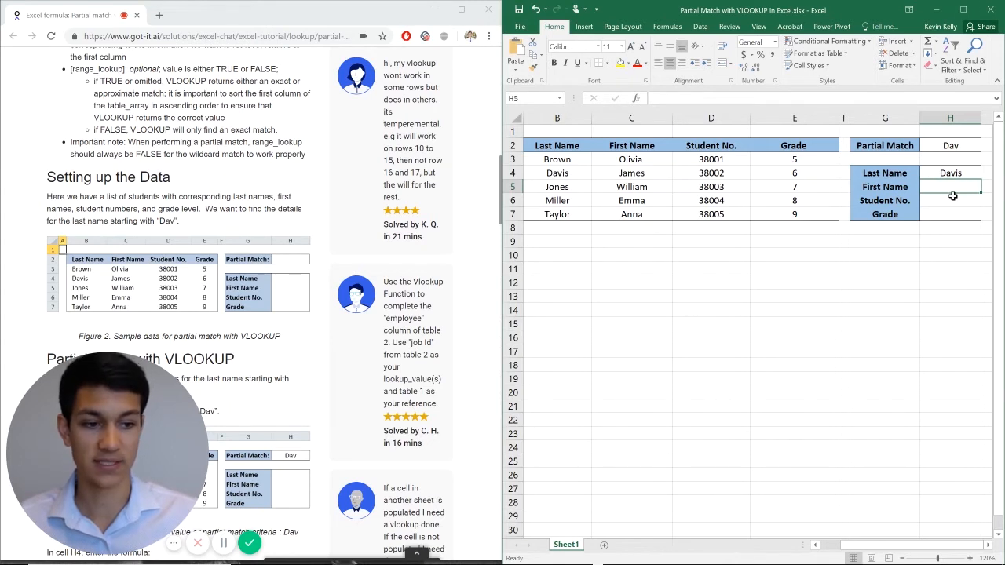
- Enter =VLOOKUP($H$2&"*",B:E,2,FALSE) in H5 so it returns 'James'
left_click(950, 201)
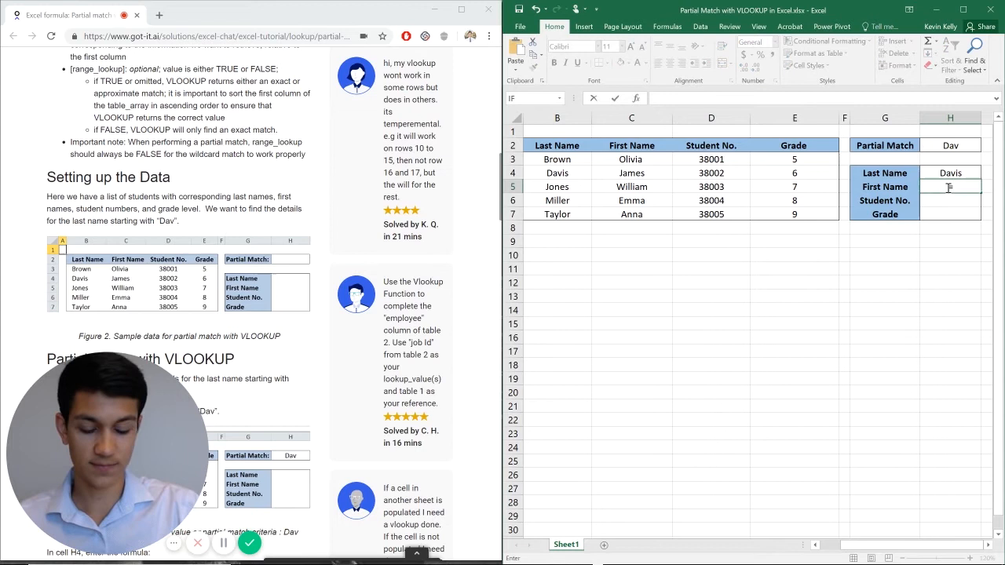
type("=VL")
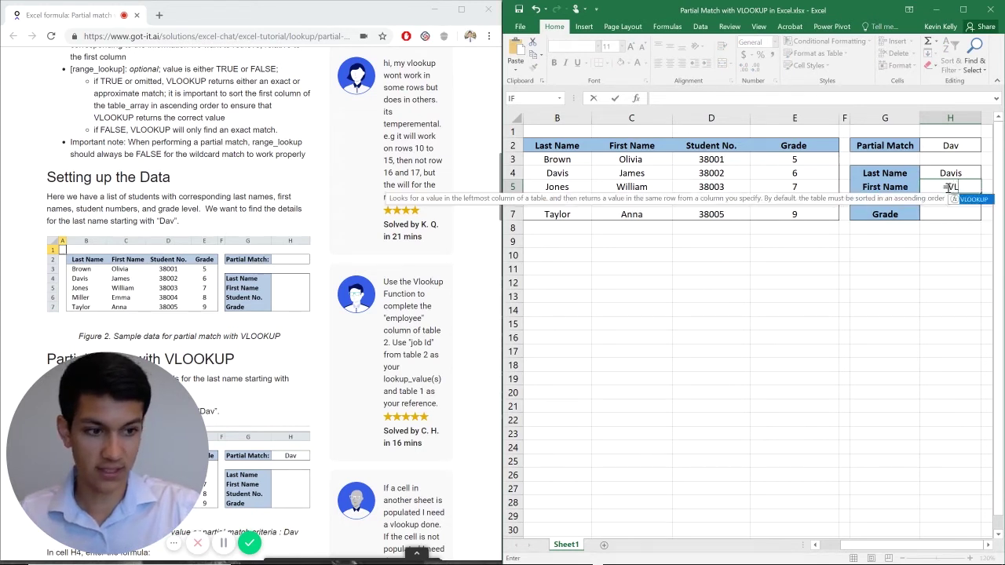
type("OOKUP(")
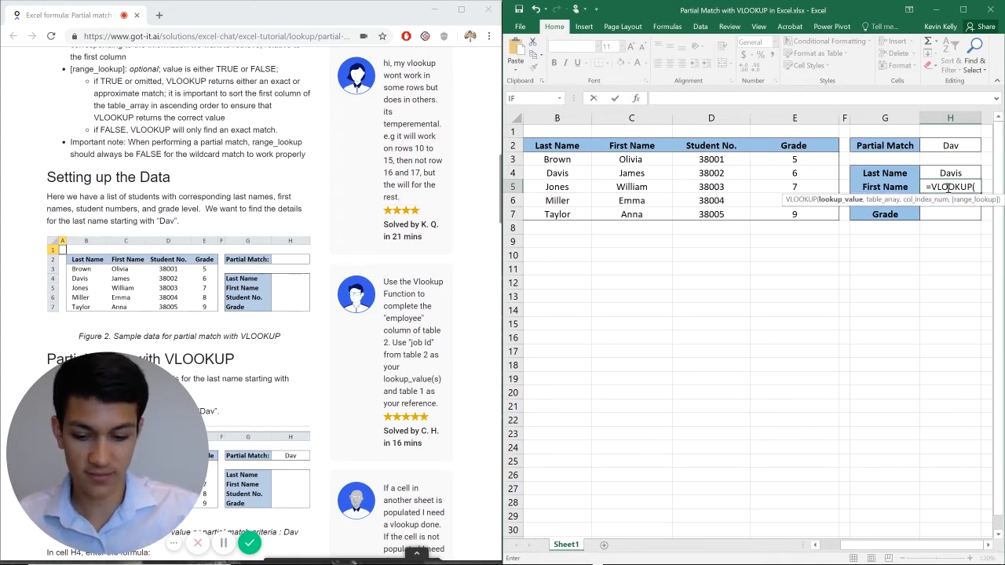
left_click(951, 144)
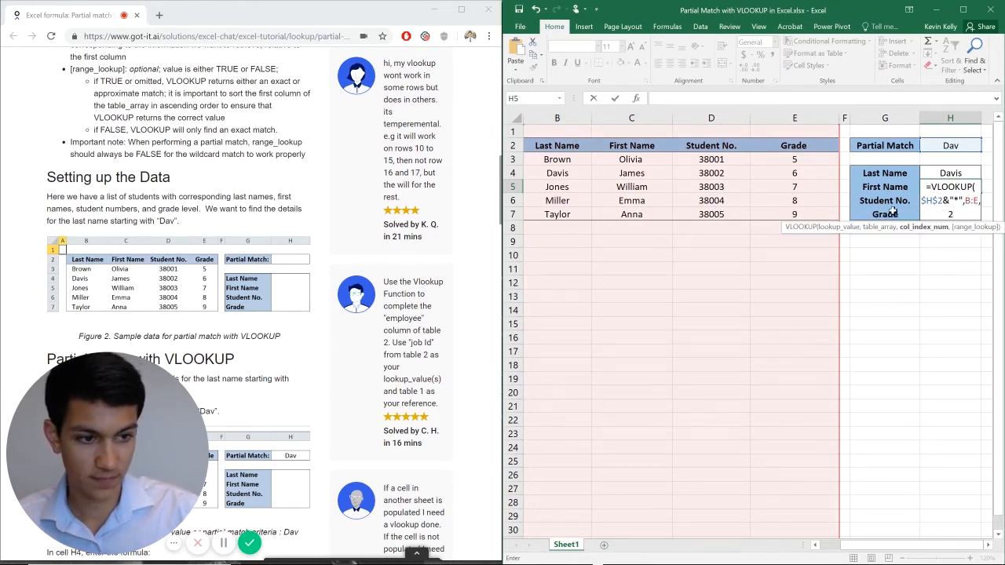
type(",false")
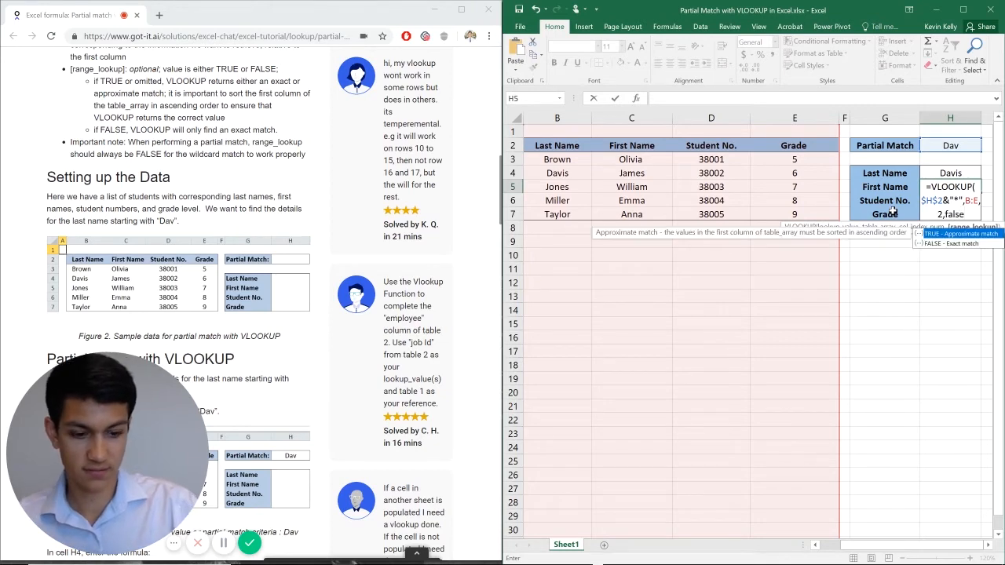
key("Return")
type("=VLOOKUP($H$2")
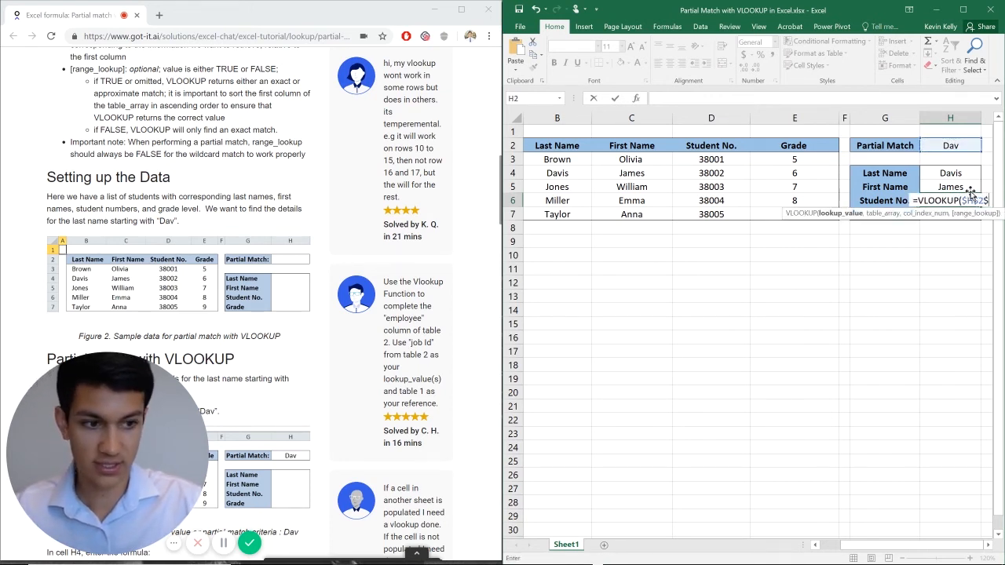
- Enter =VLOOKUP($H$2&"*",B:E,3,FALSE) in H6 so it returns 38002
type("&\"*\",B:E,")
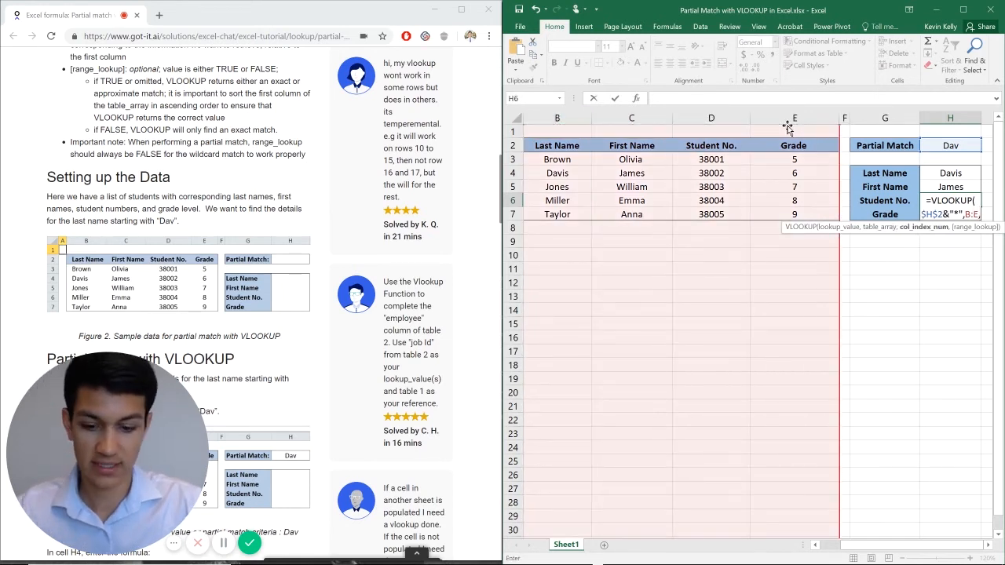
type("3,")
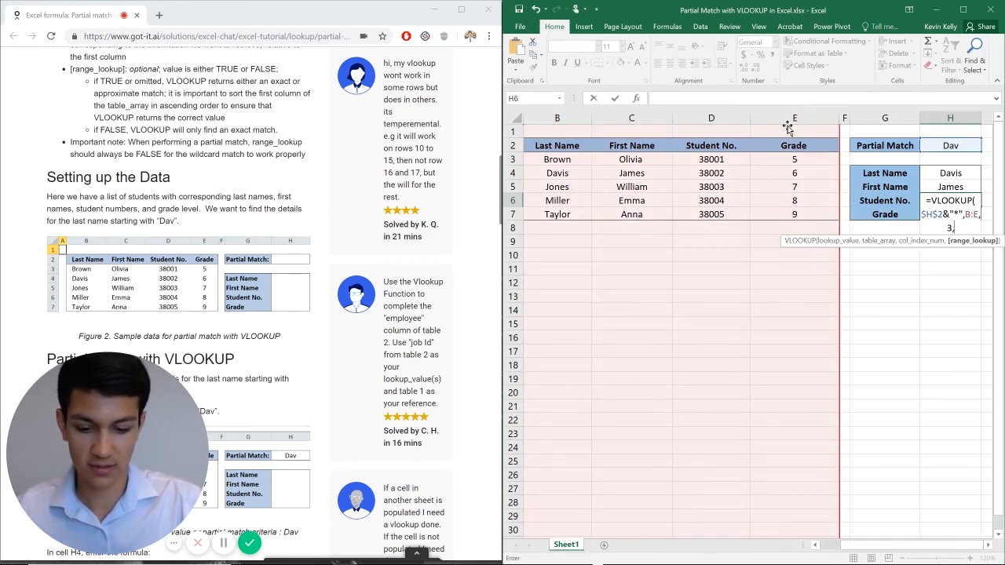
type("FALSE)")
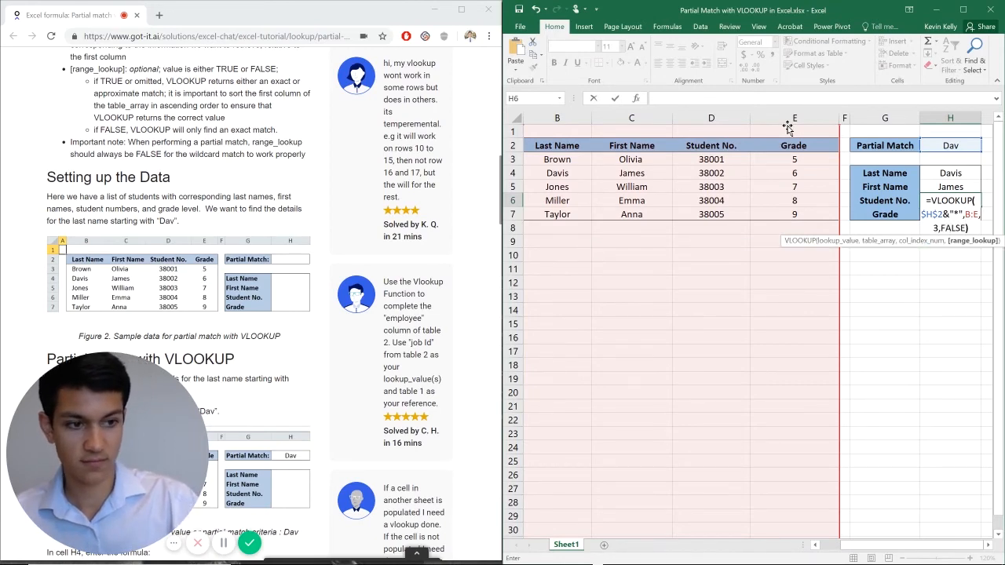
key("Return")
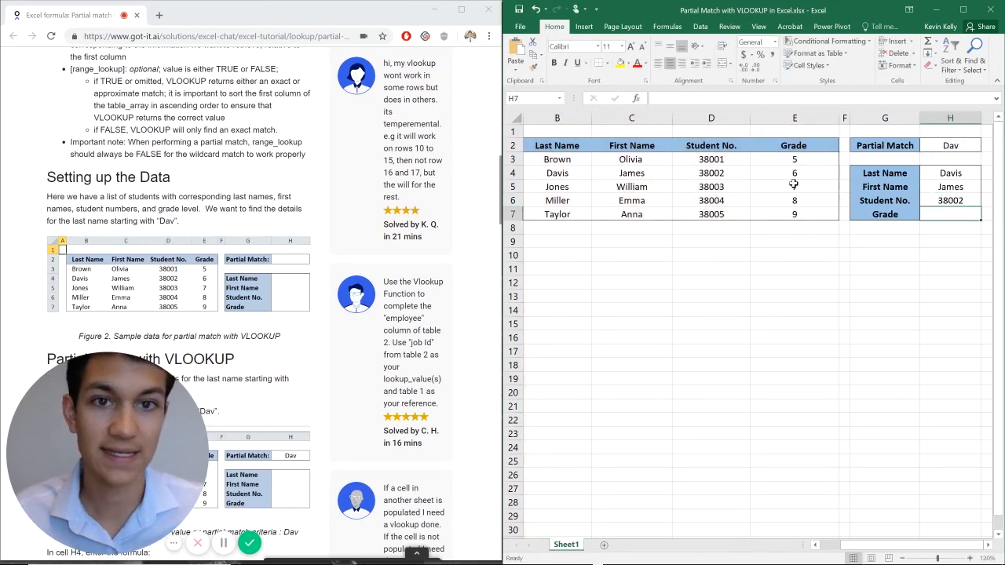